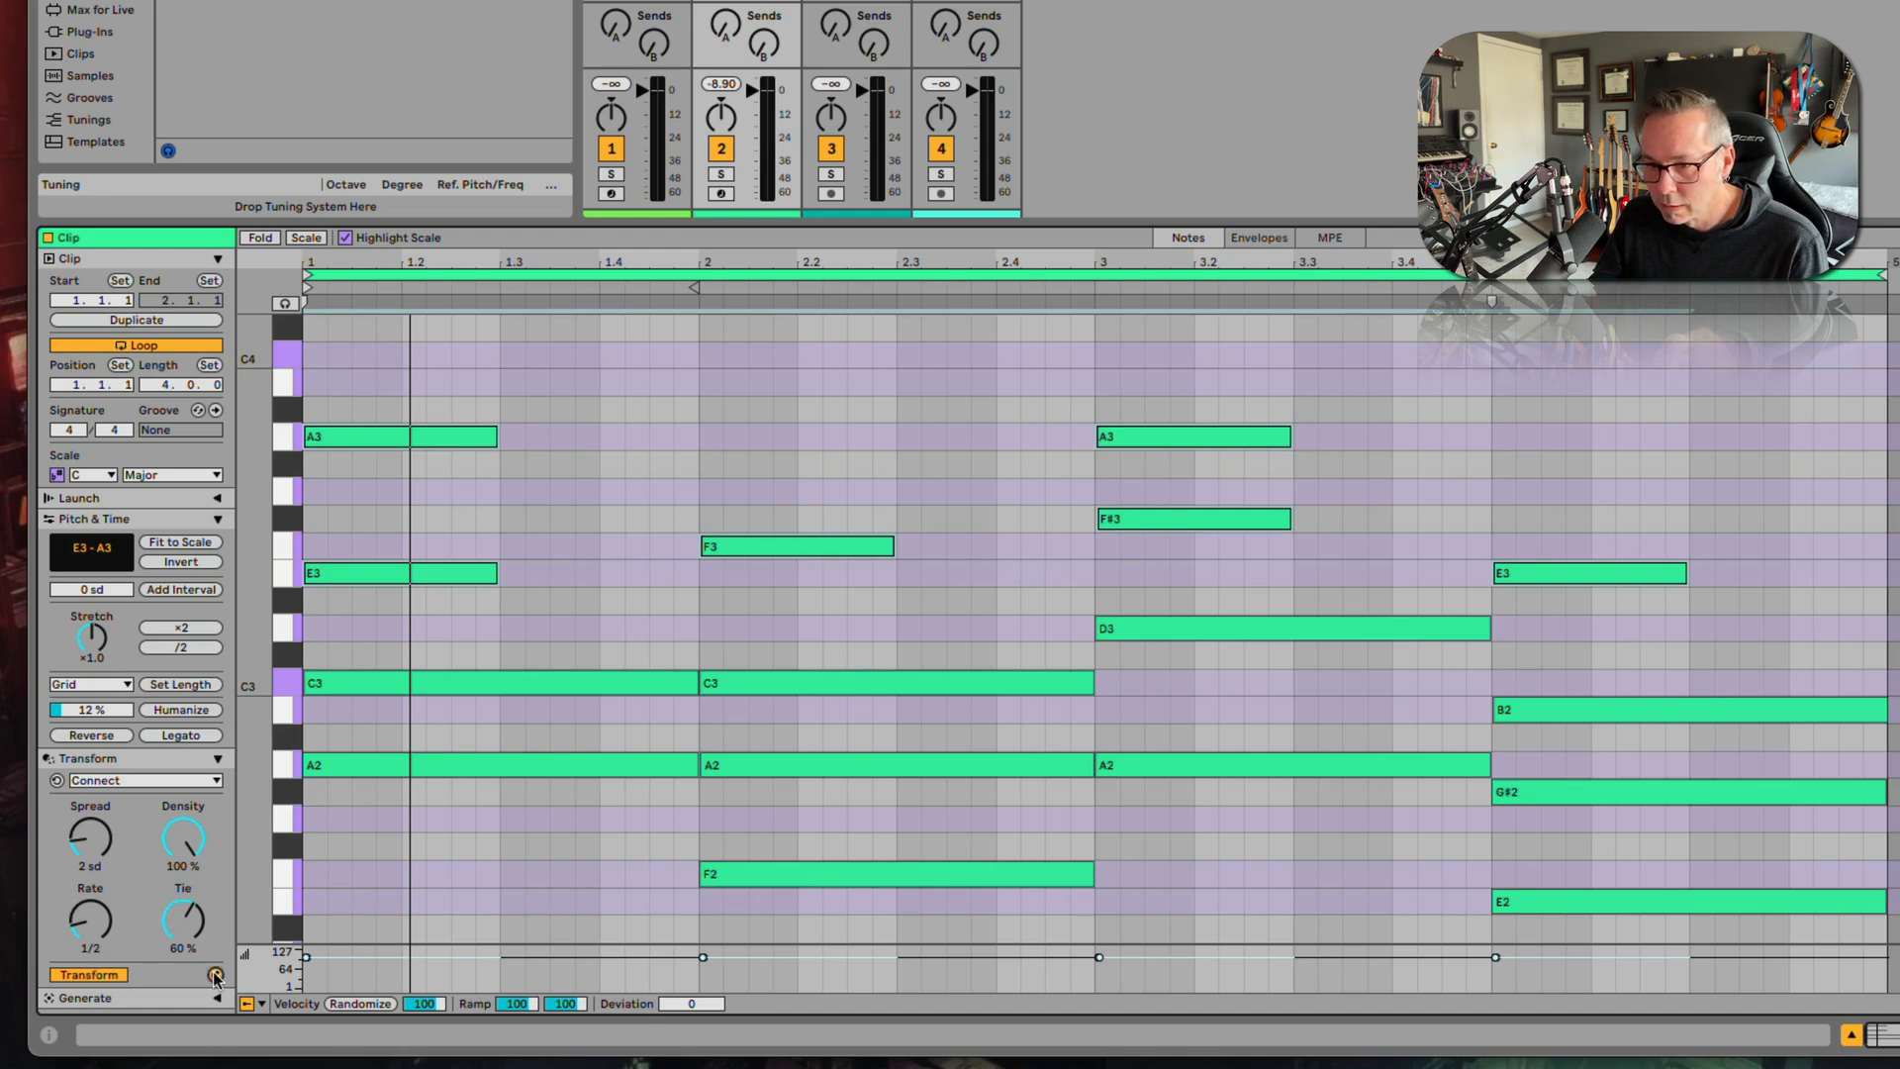
- Apply Connect (Spread 2 sd, Density 100%, Rate 1/2, Tie 60%) to the four chords, then lower the density
click(87, 974)
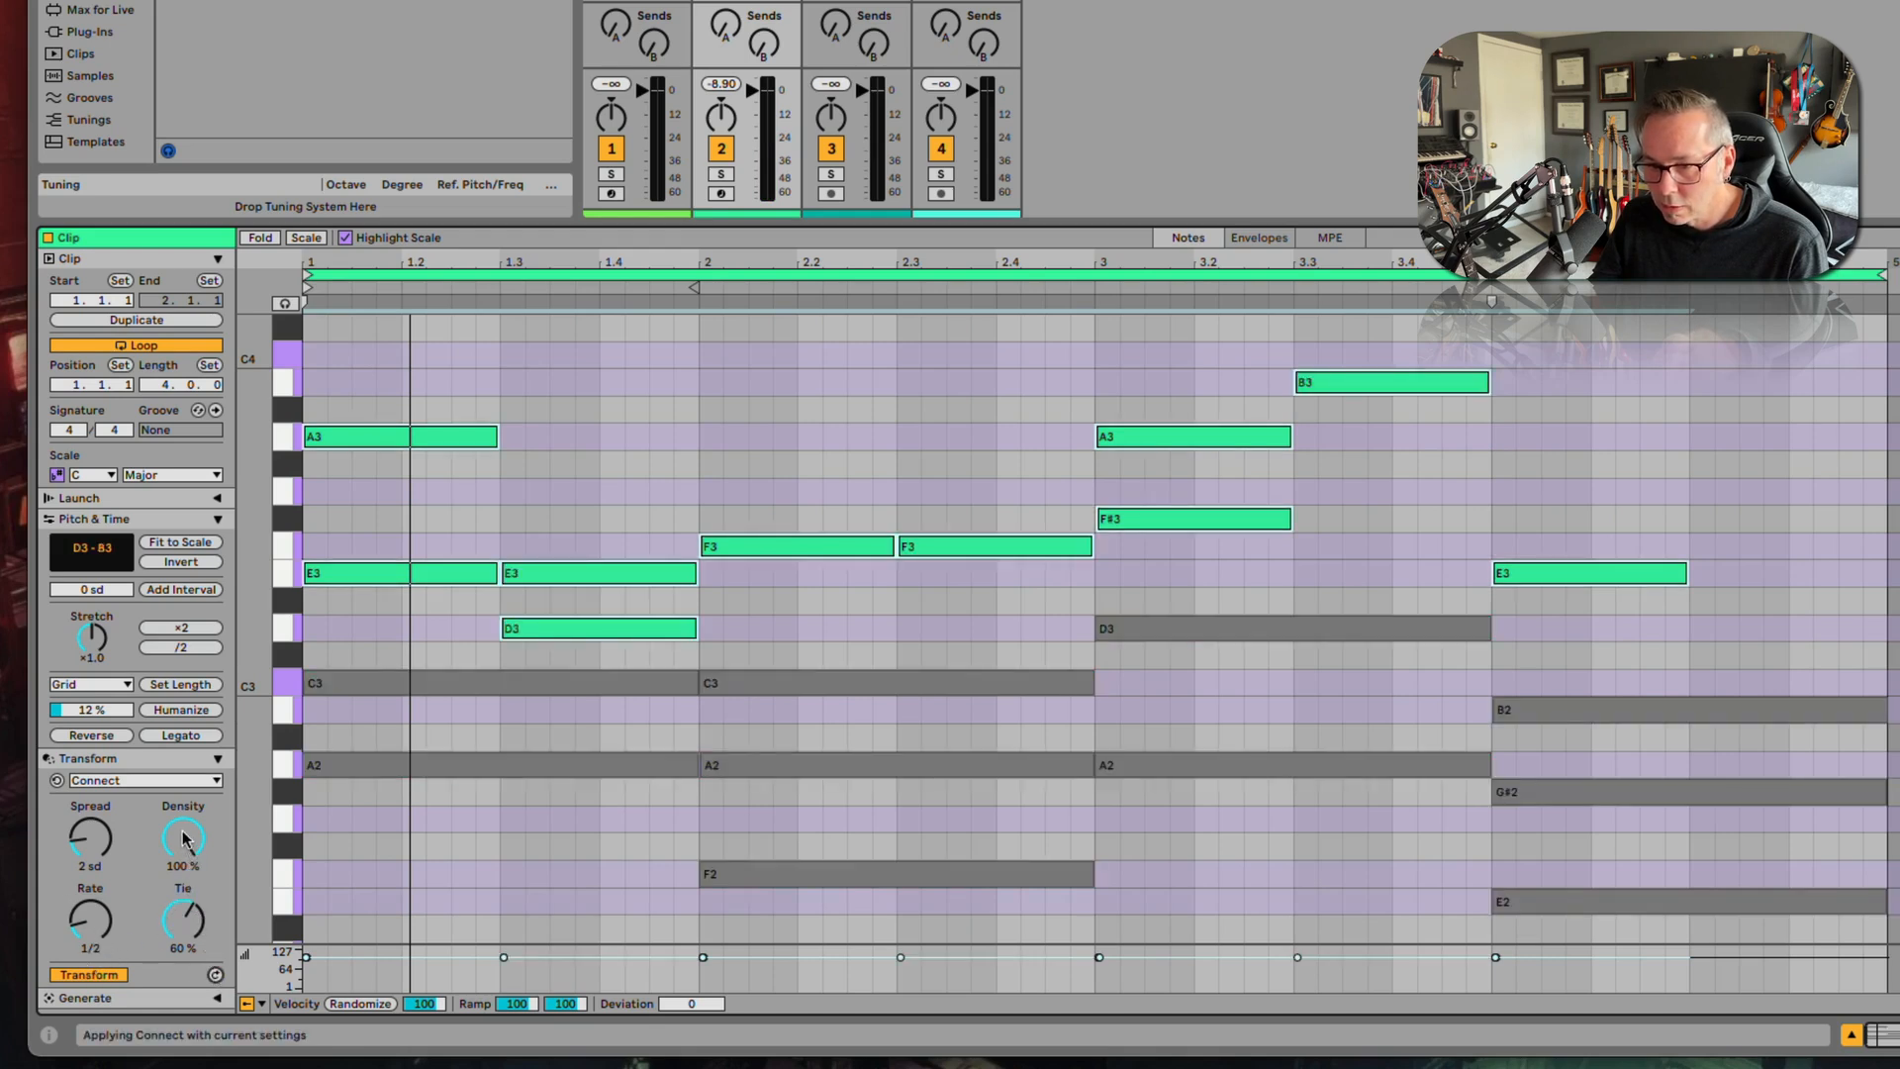
drag(182, 839, 182, 860)
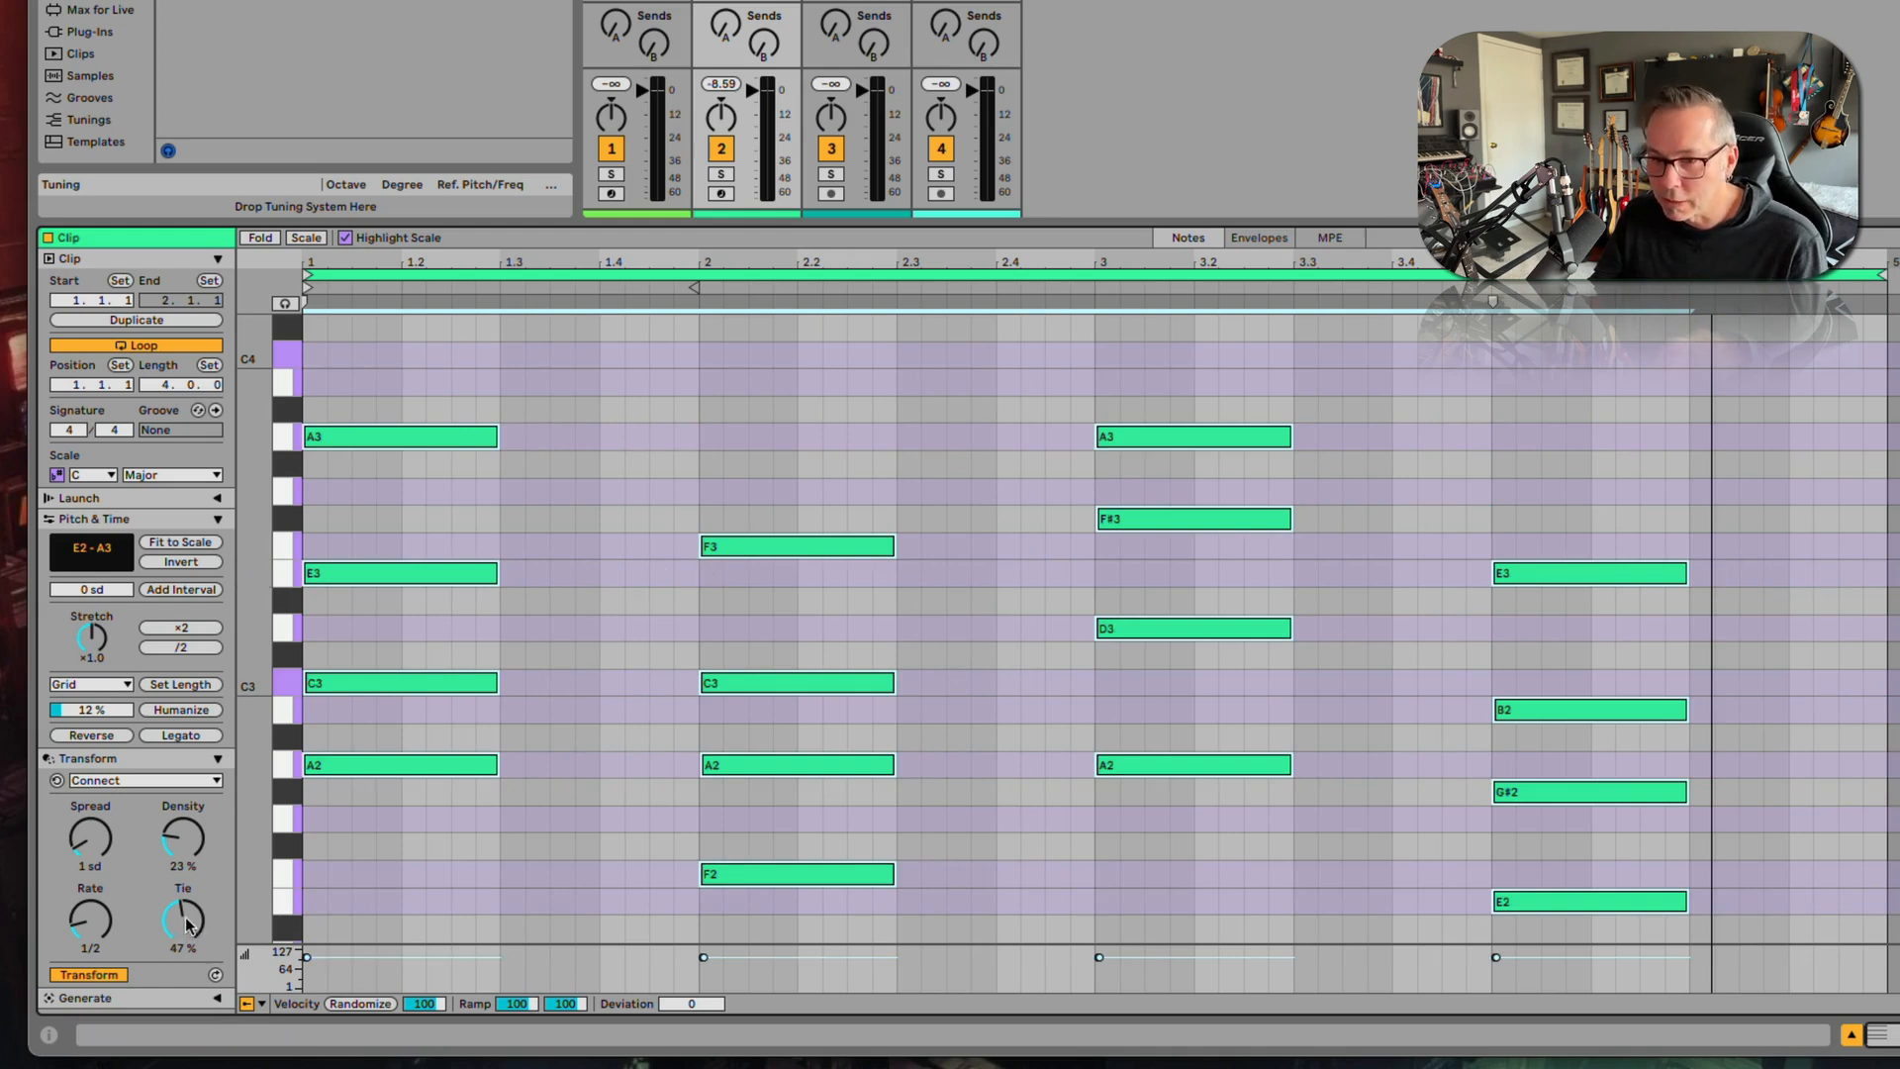
mouse_move(178, 854)
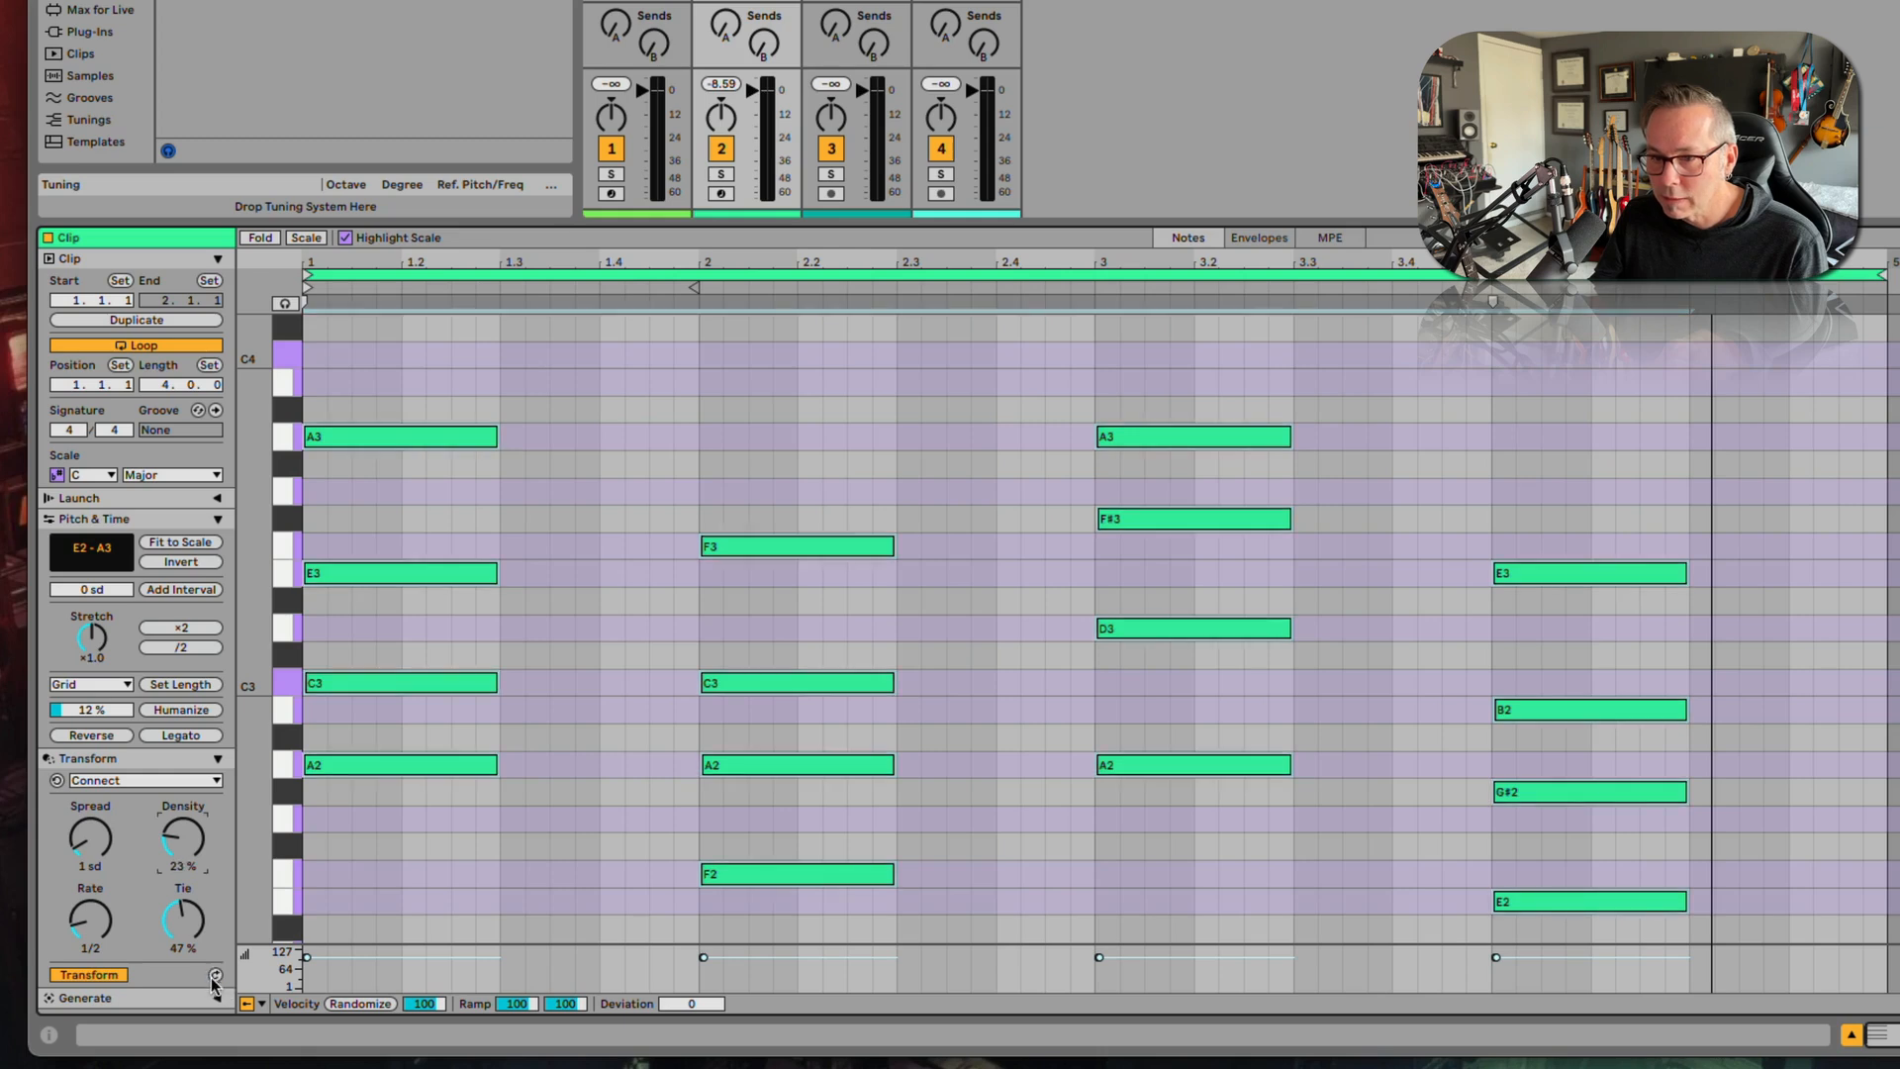
- Apply Connect at Spread 1 sd, Density 23%, Tie 47%, then raise Density to 57% and Tie to 67%
click(89, 973)
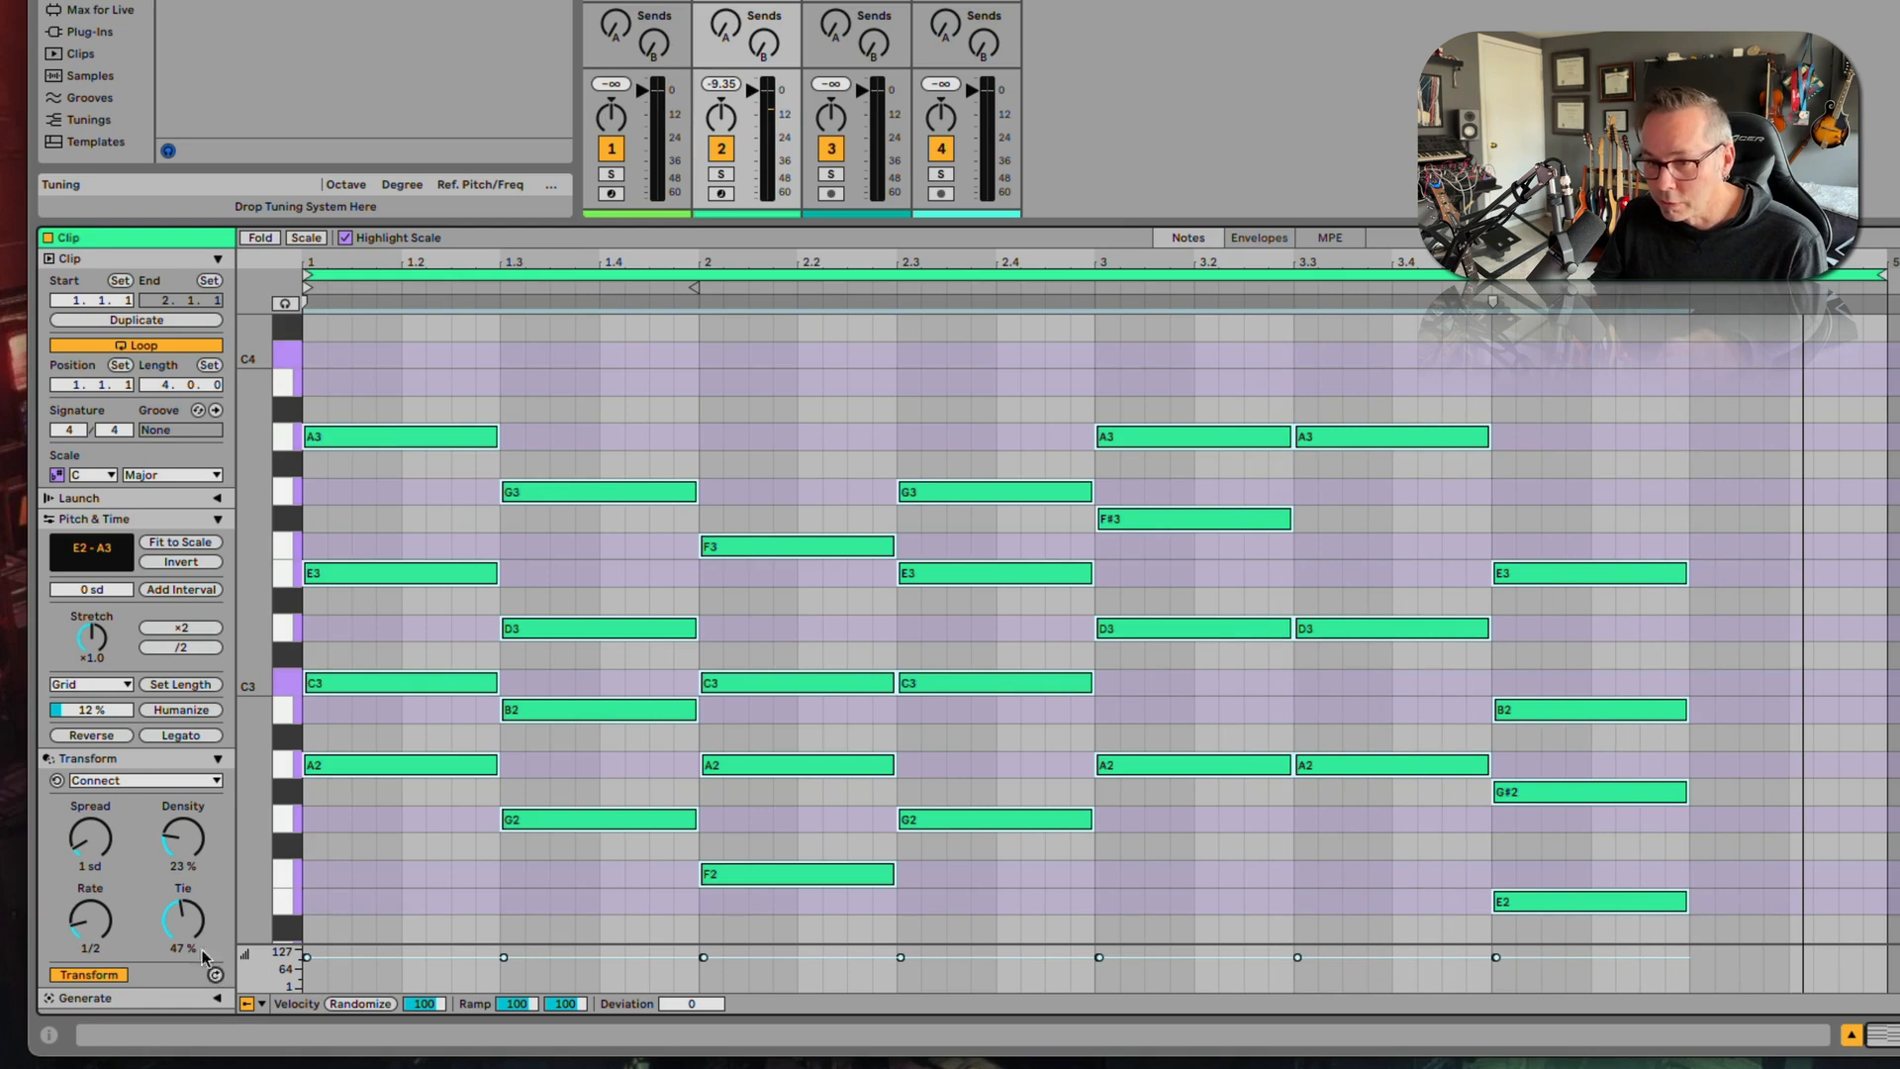
mouse_move(182, 934)
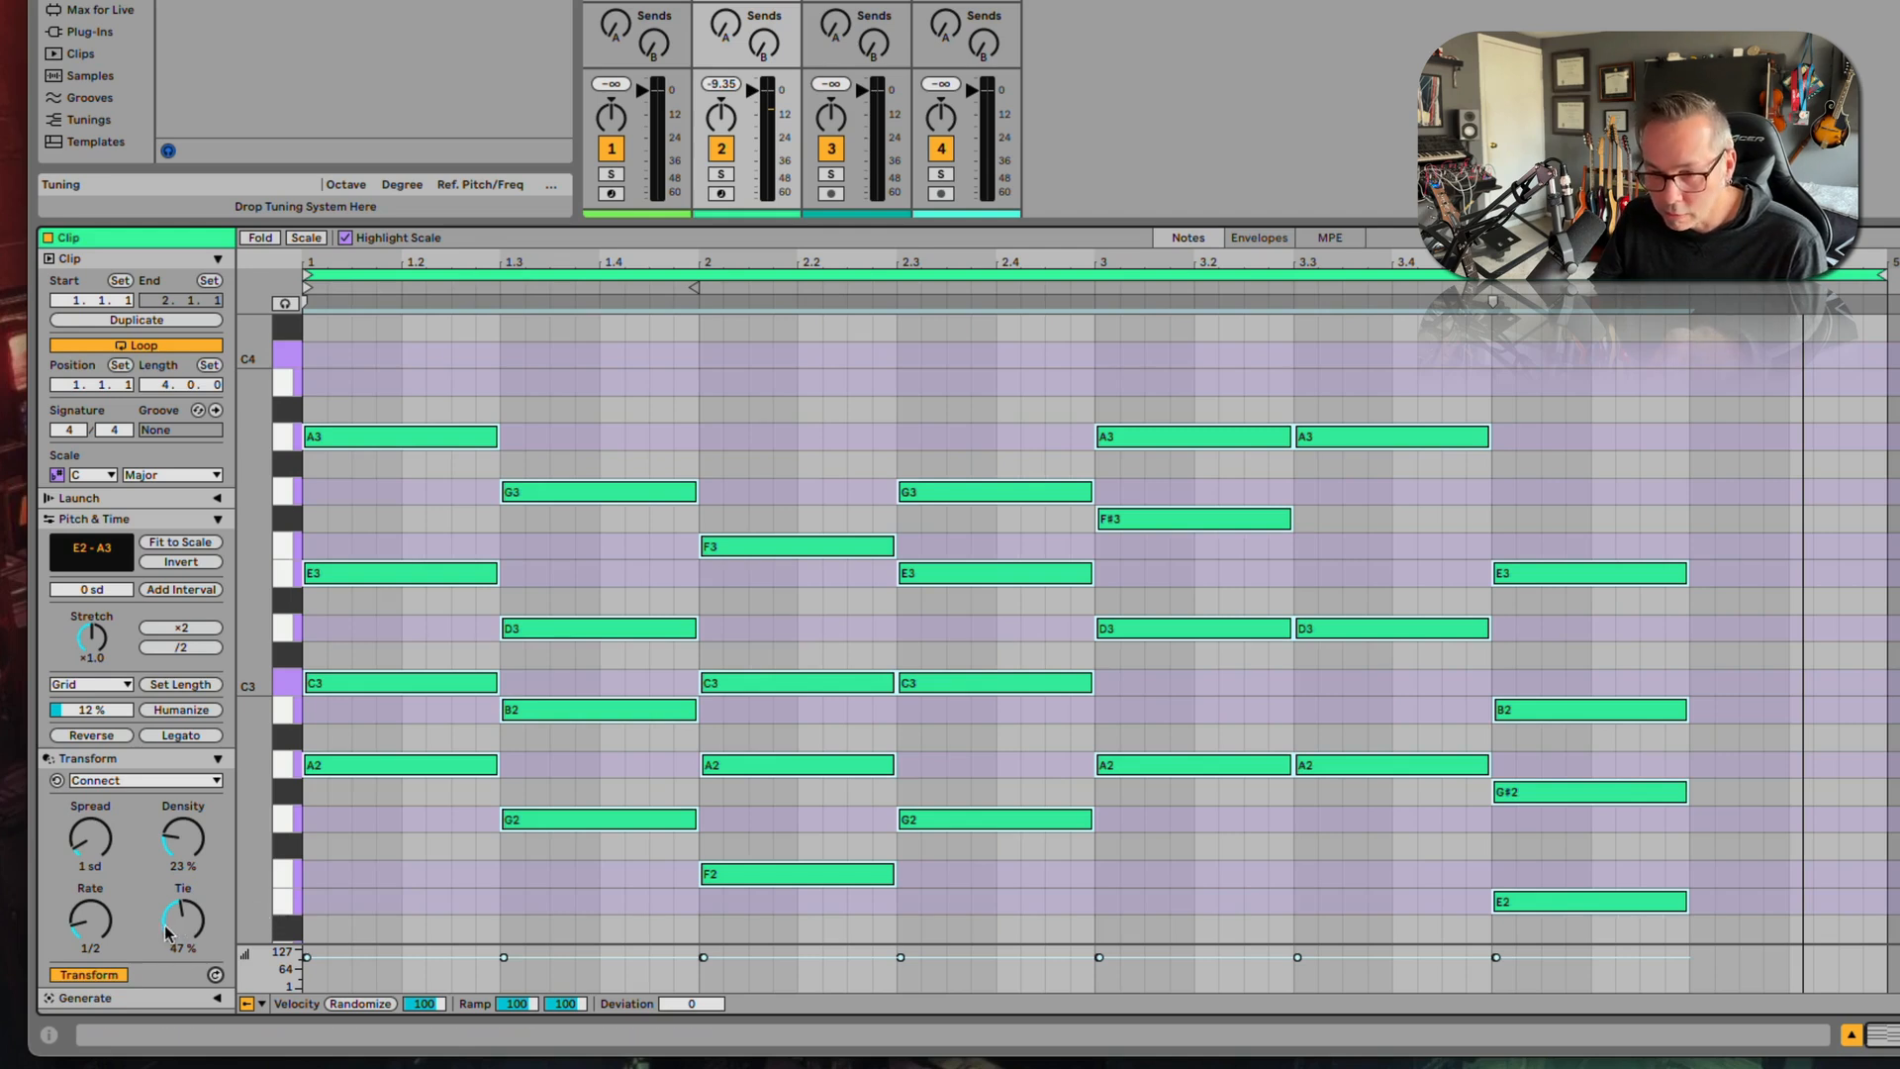
drag(182, 919, 182, 884)
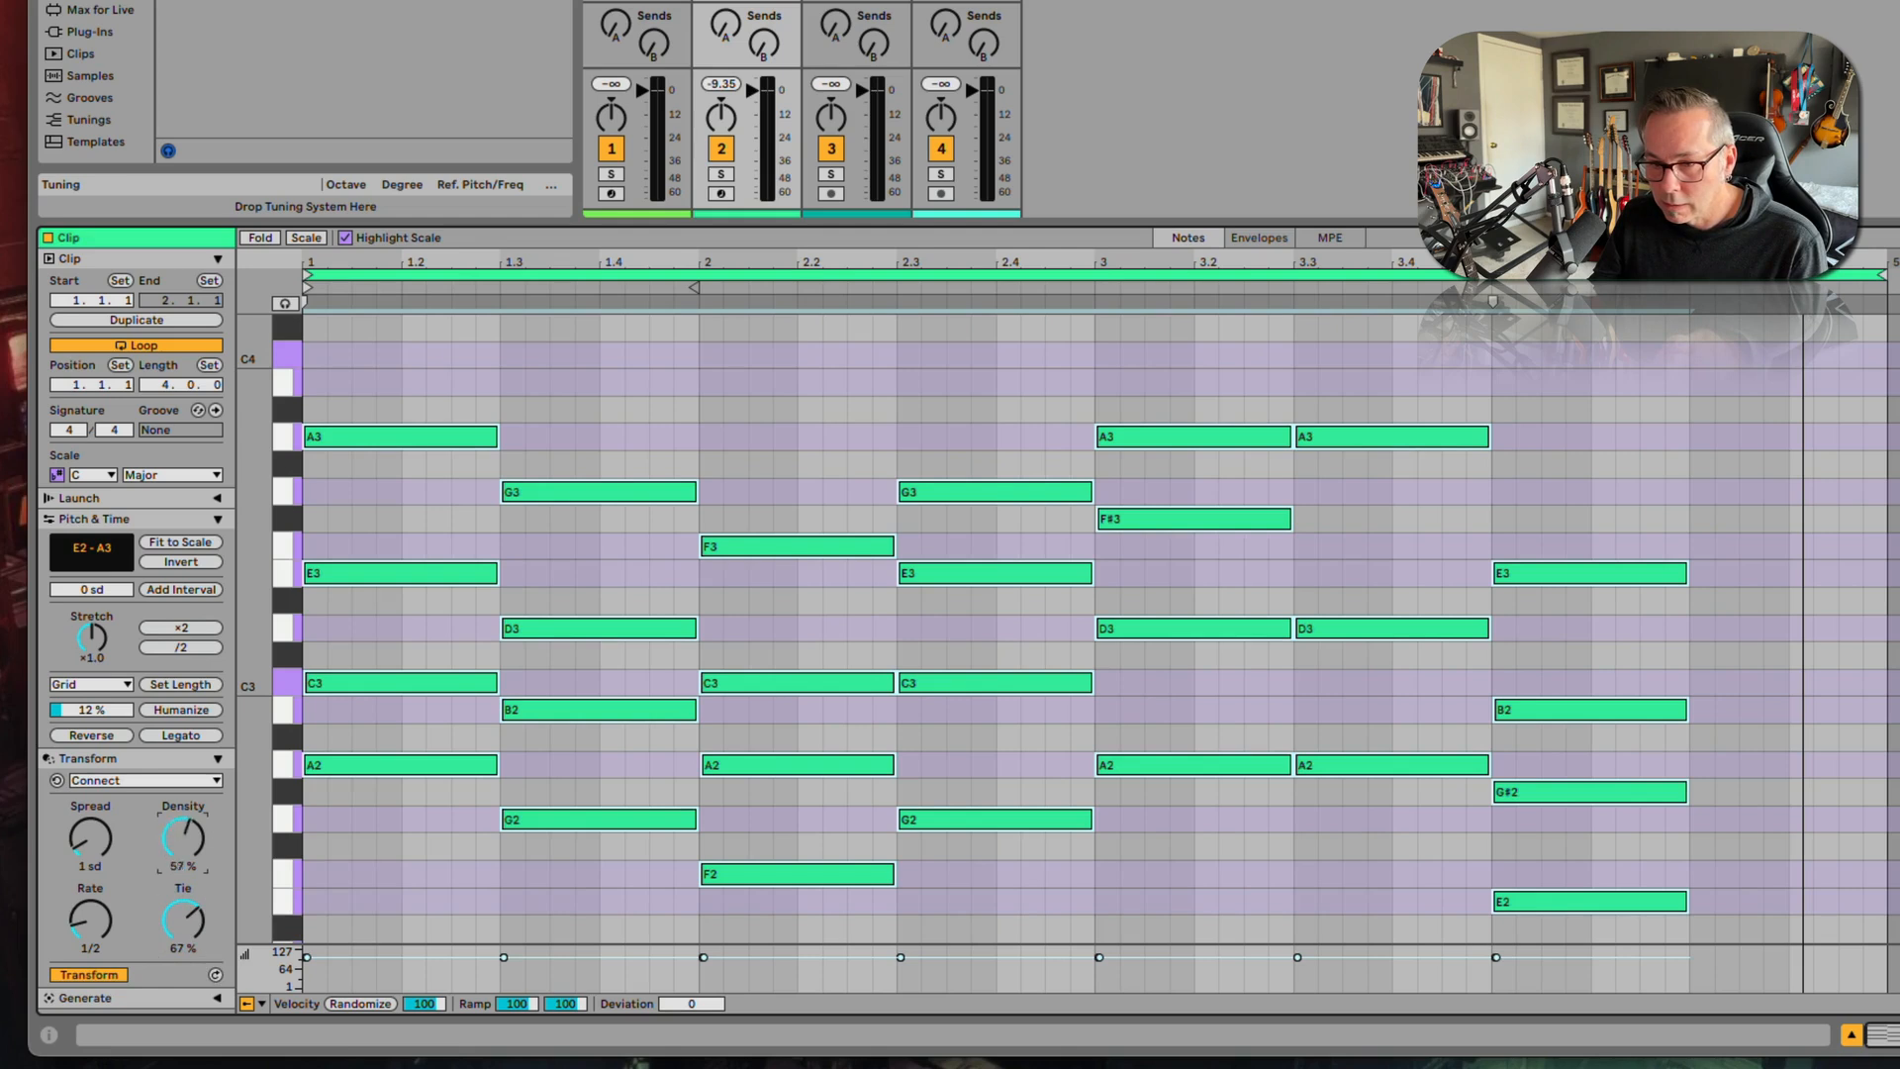
drag(183, 839, 182, 829)
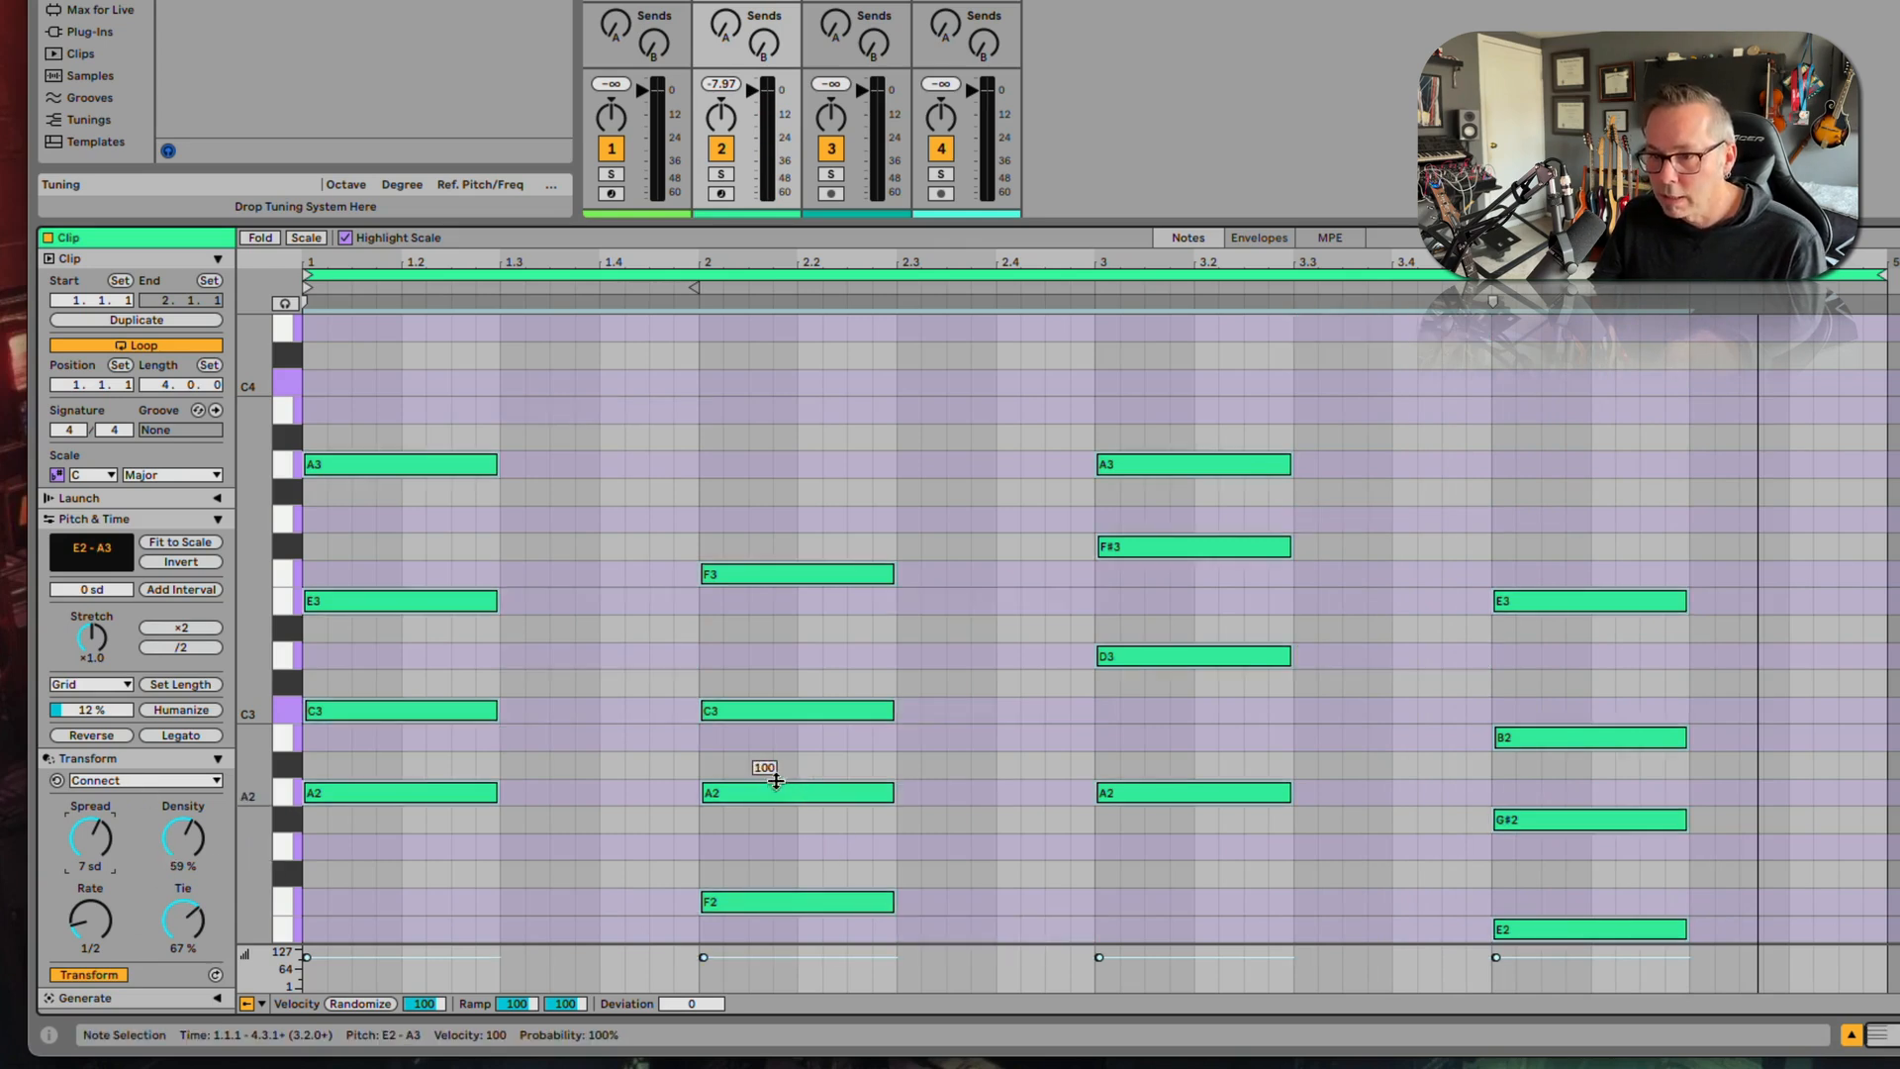
mouse_move(618, 503)
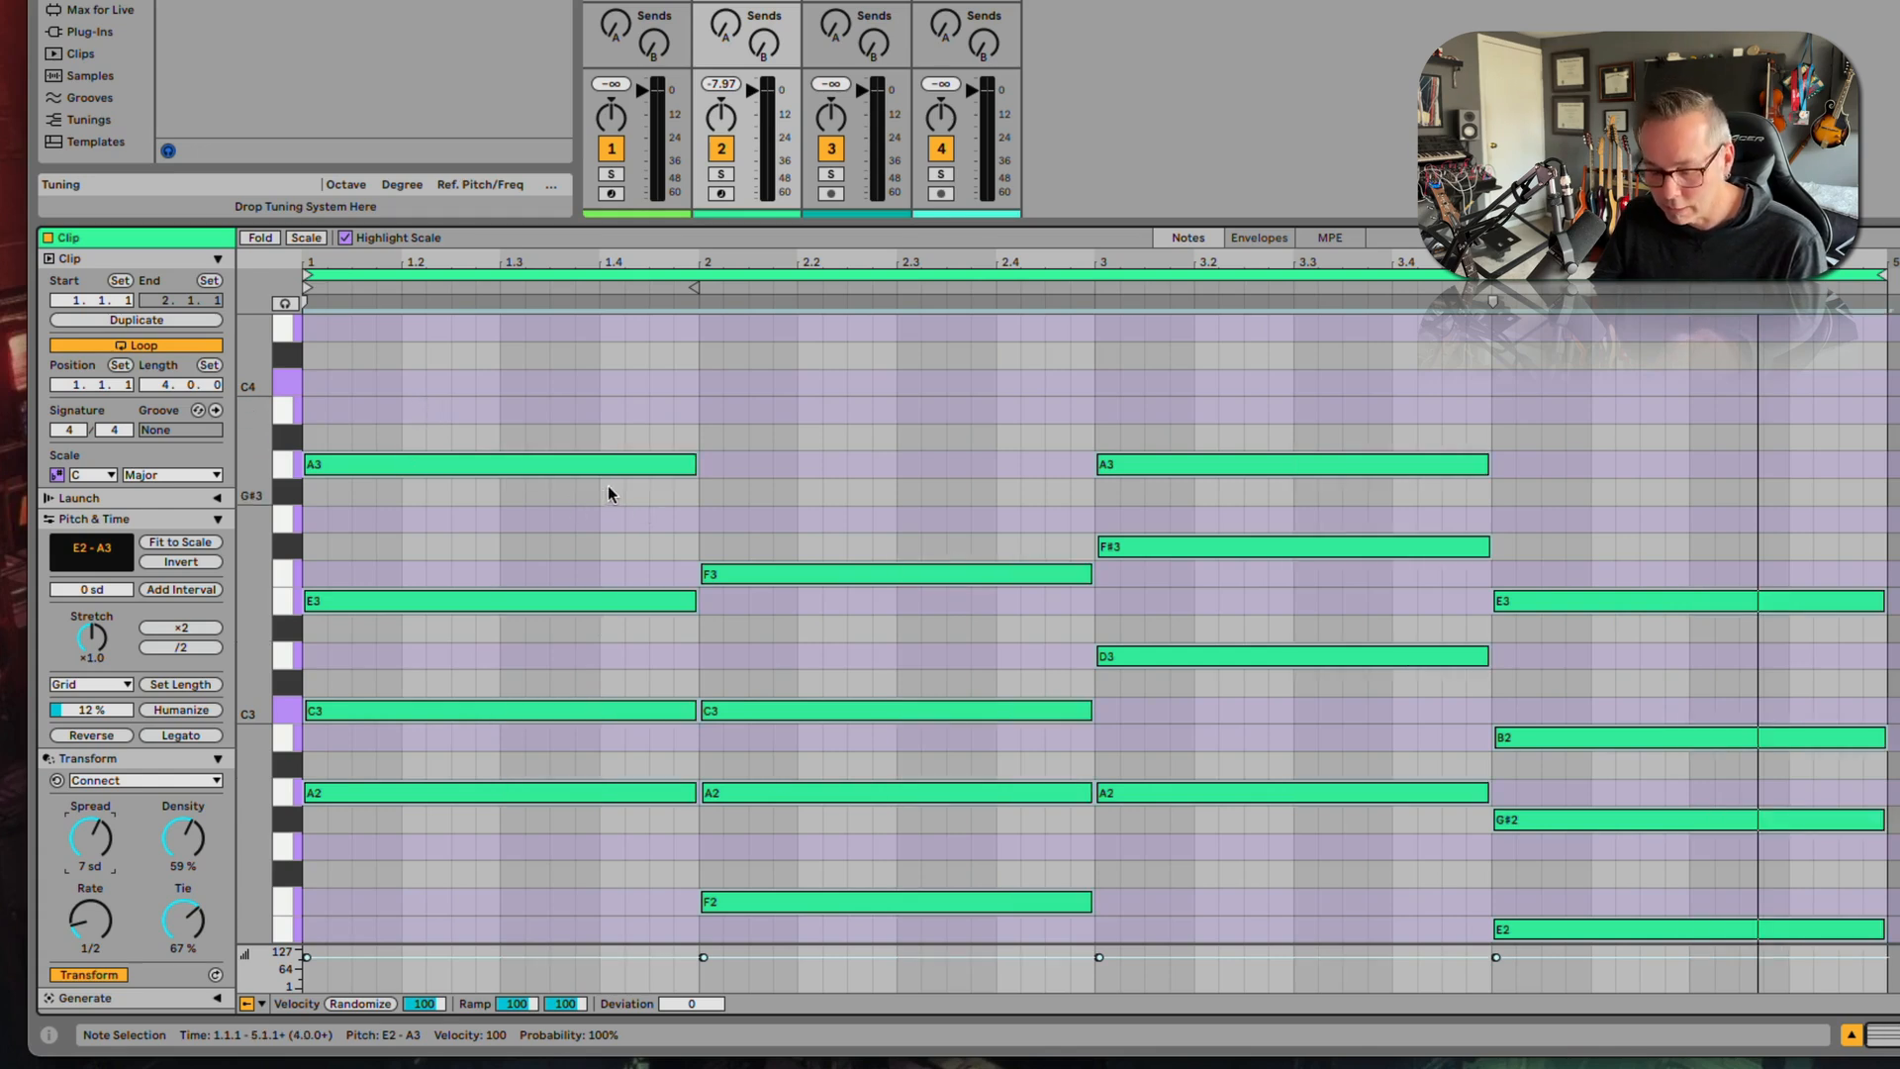
mouse_move(802, 498)
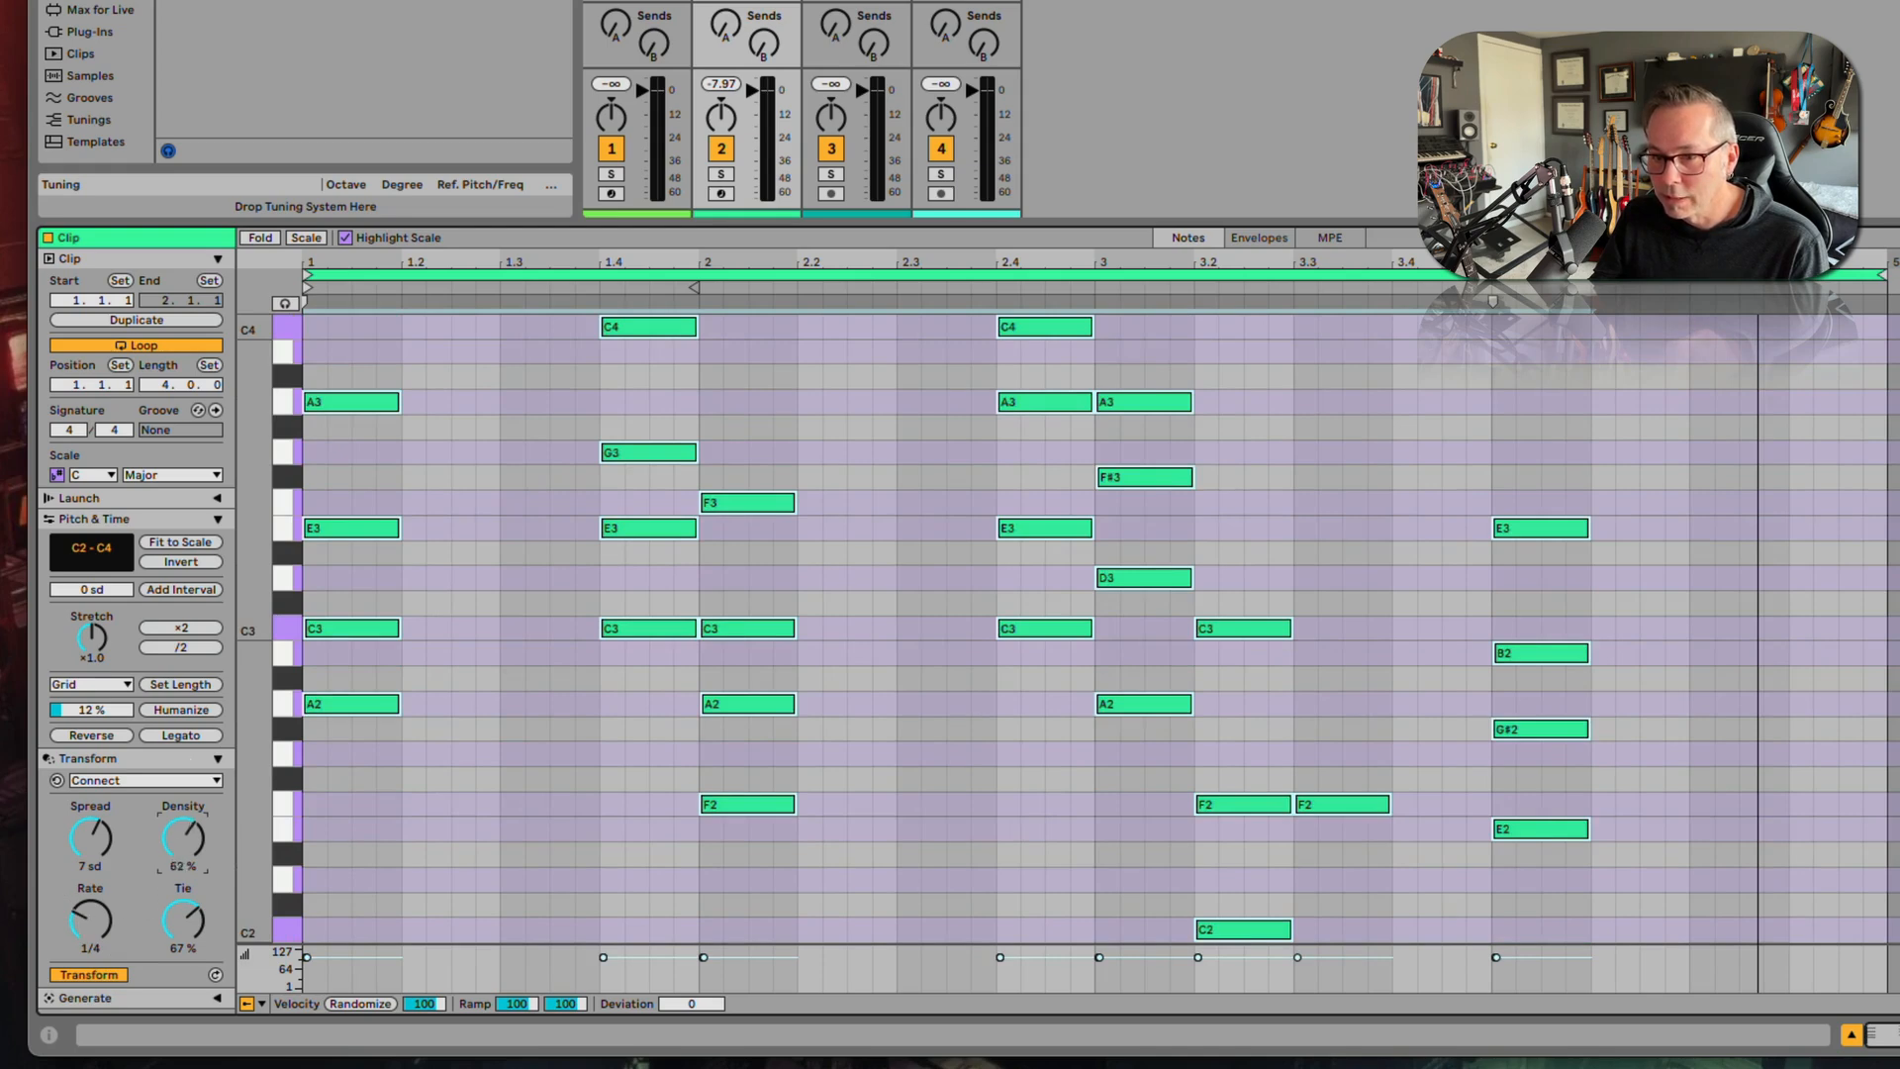
- Adjust the Connect knob, then marquee-select the lower notes below C3 across the clip
drag(182, 835, 182, 811)
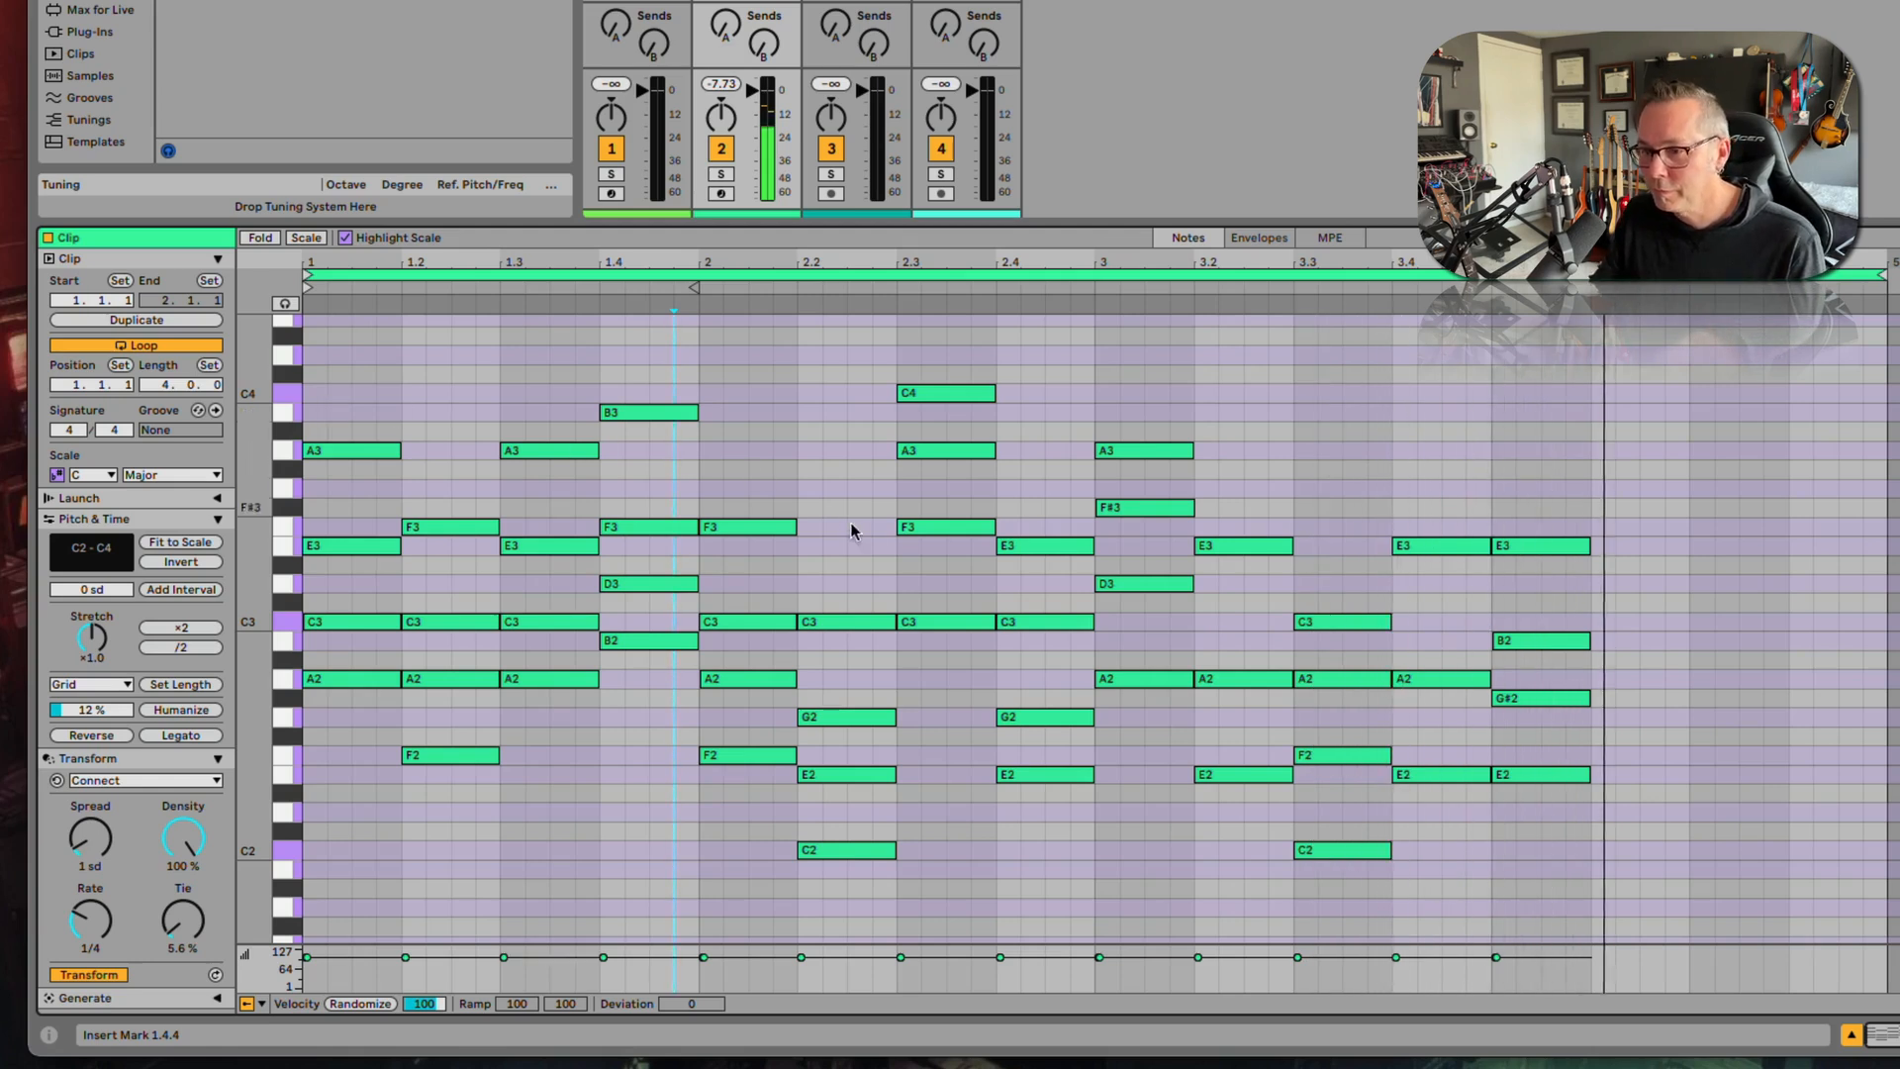
drag(309, 639, 1623, 867)
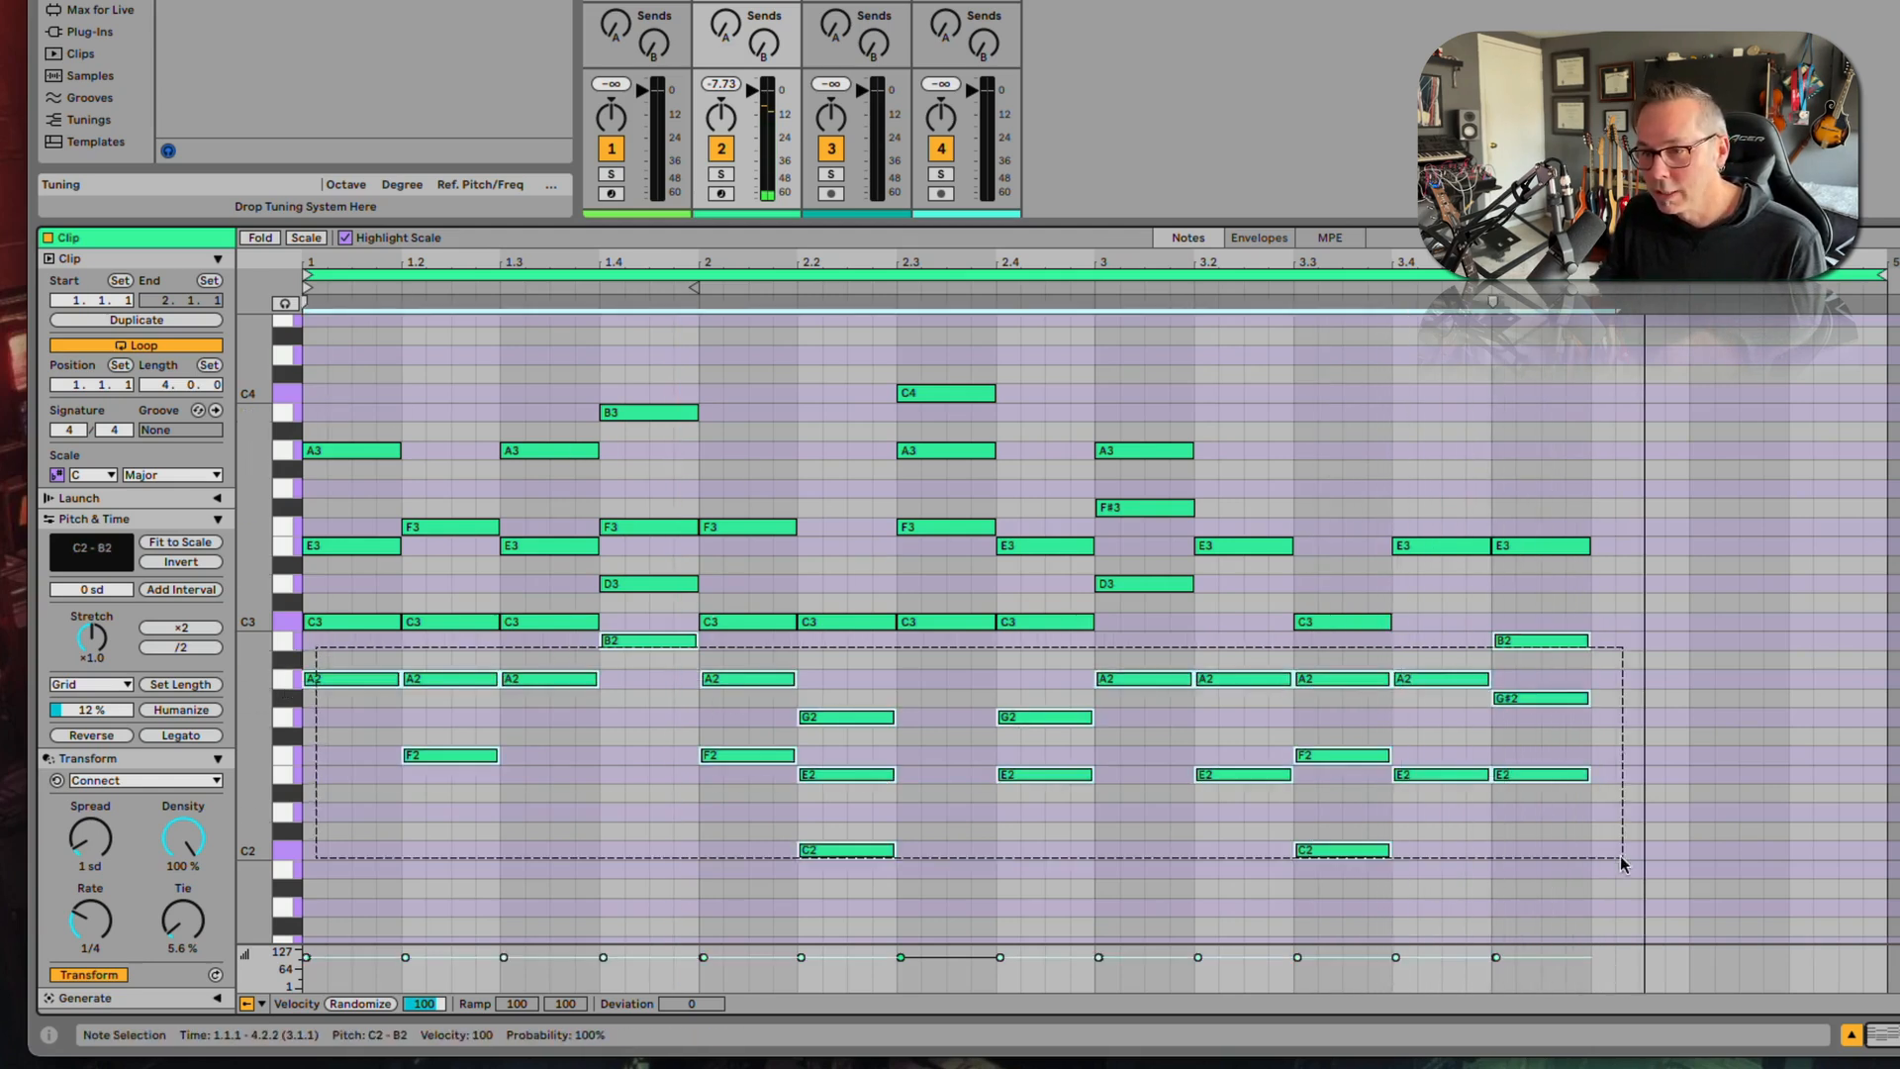